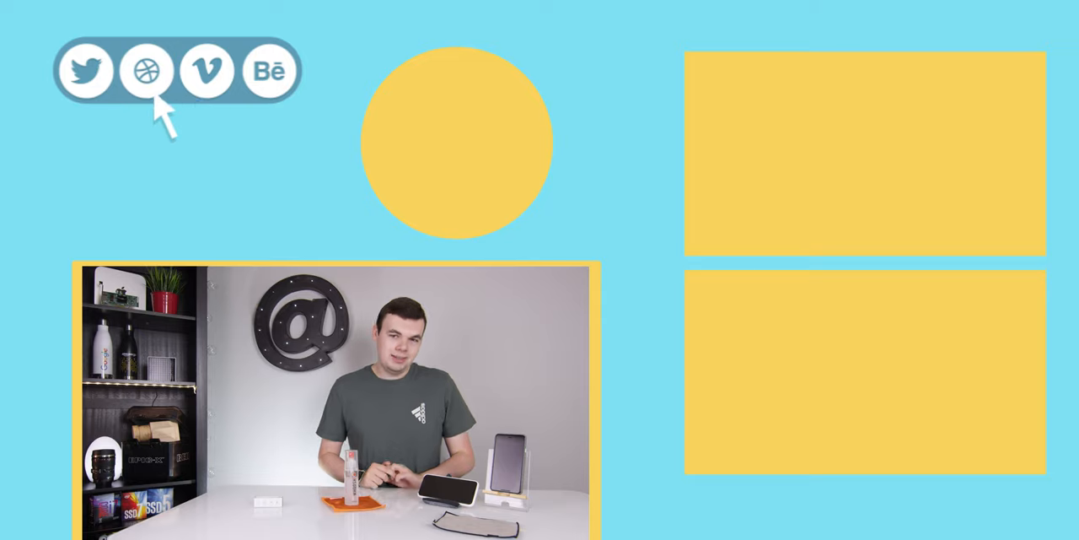
Step: Click the Dribbble share icon so the share bar switches to 'Shared!'
click(146, 71)
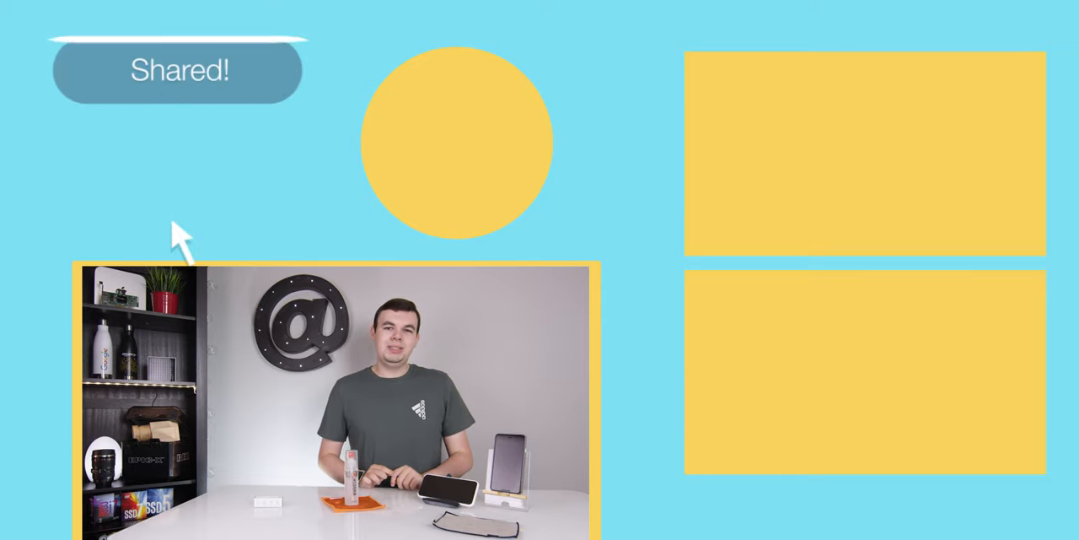